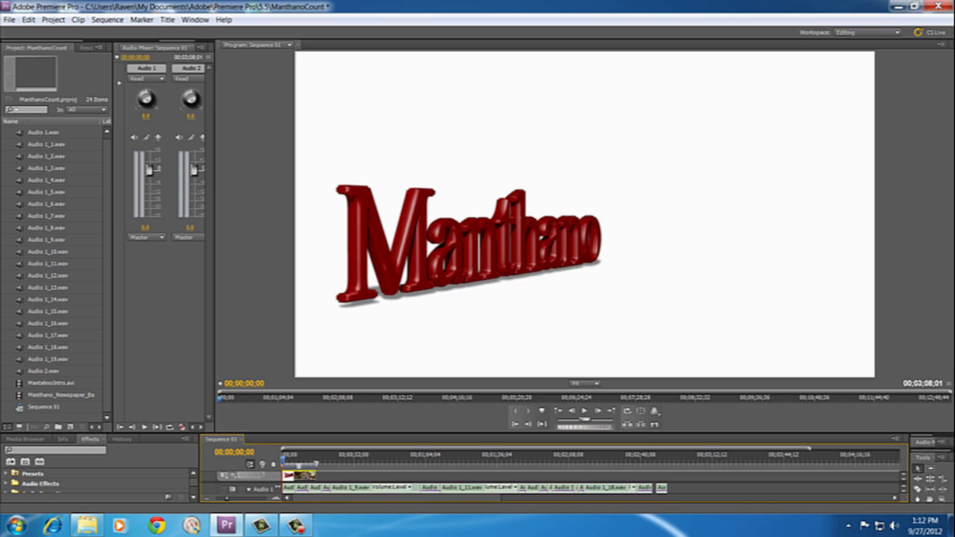
# Step: Set the project renderer to Mercury Playback Engine Software Only and confirm with OK
pyautogui.click(52, 19)
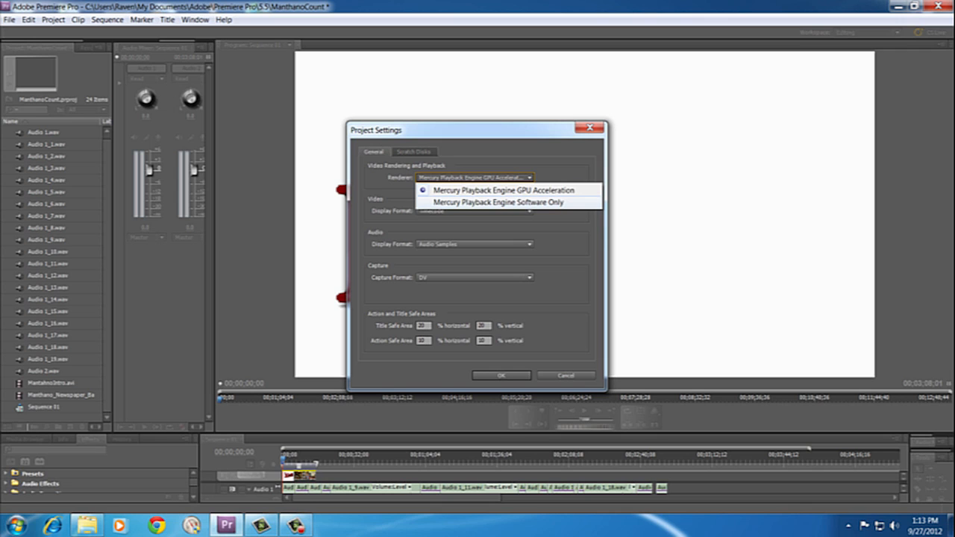
pyautogui.click(497, 202)
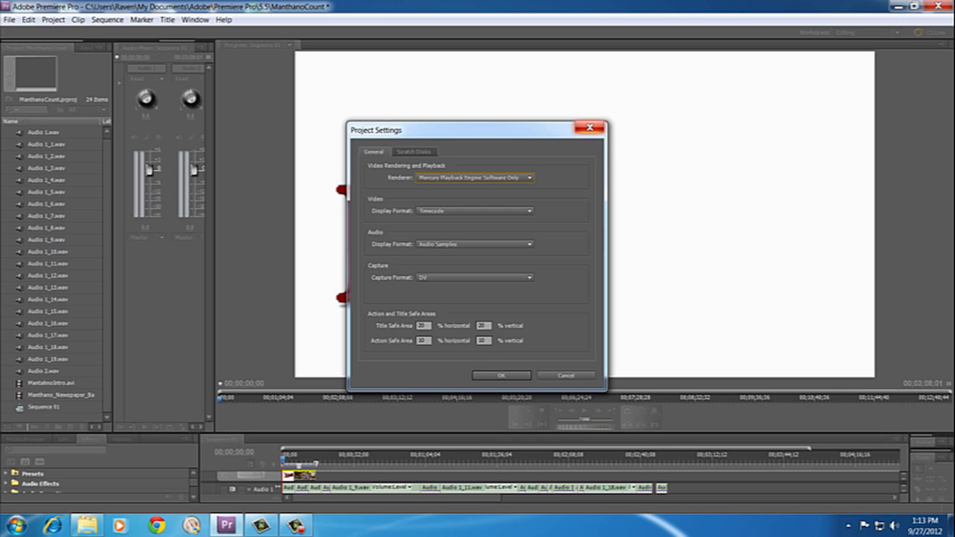
pyautogui.moveTo(590, 128)
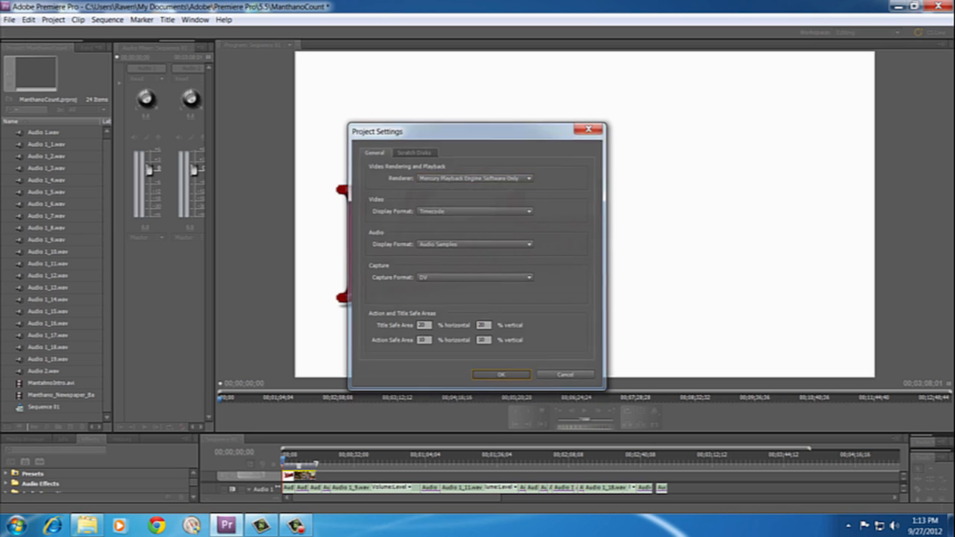
pyautogui.click(501, 374)
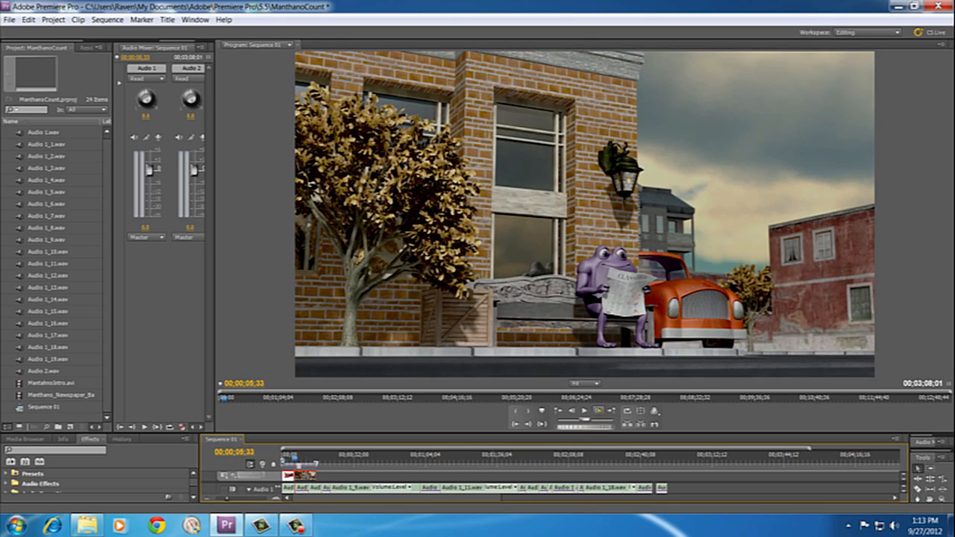
# Step: Briefly play and stop the intro sequence in the Program Monitor
pyautogui.click(585, 411)
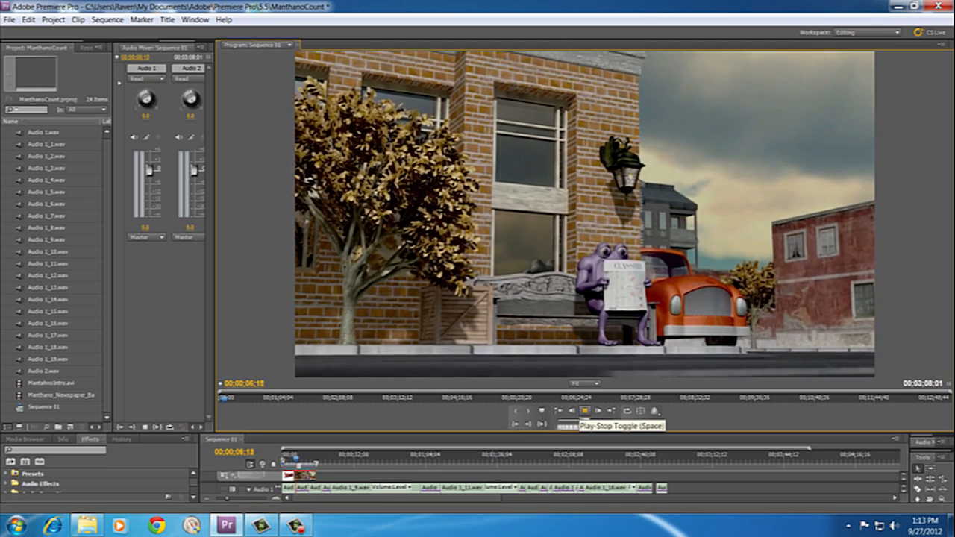
pyautogui.click(586, 411)
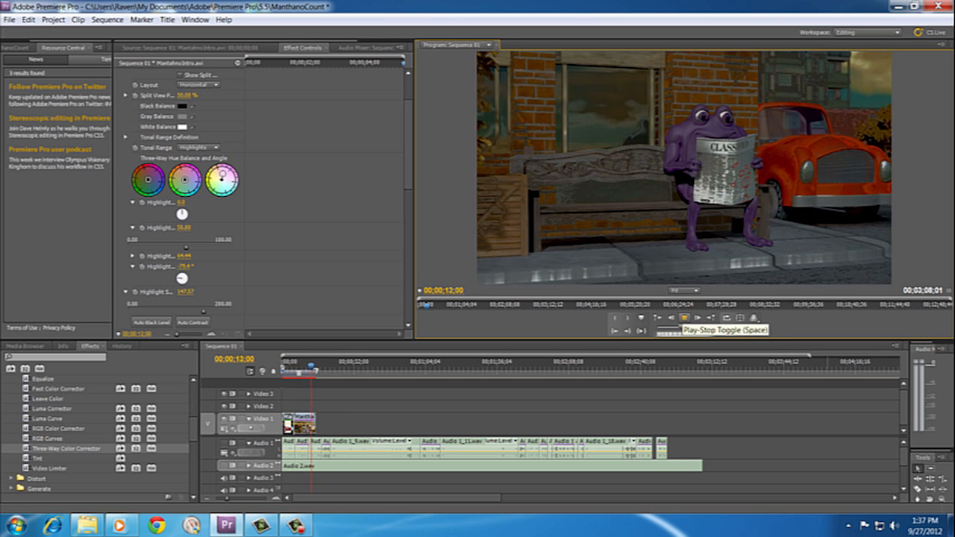
# Step: Stop the intro playback at its first frame and bring up the Project menu
pyautogui.click(670, 318)
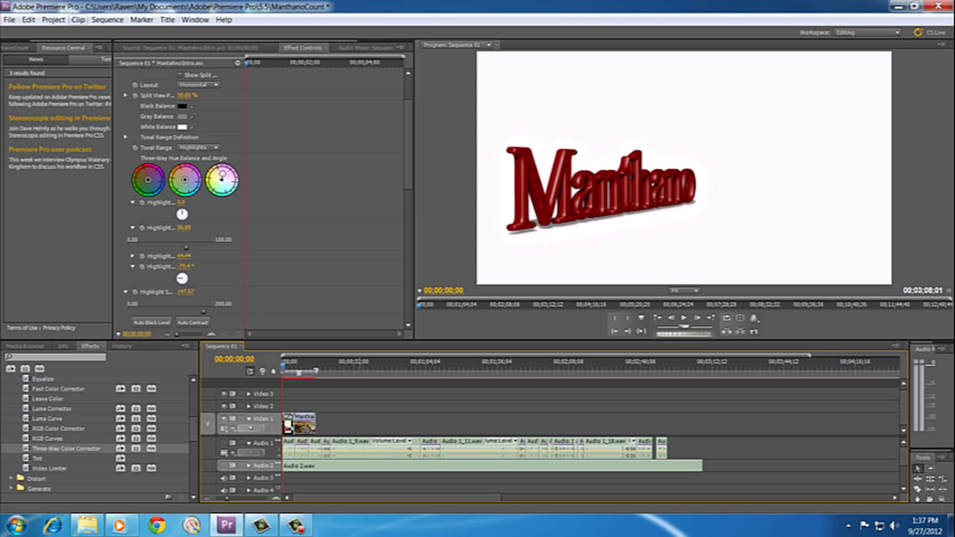
pyautogui.click(52, 19)
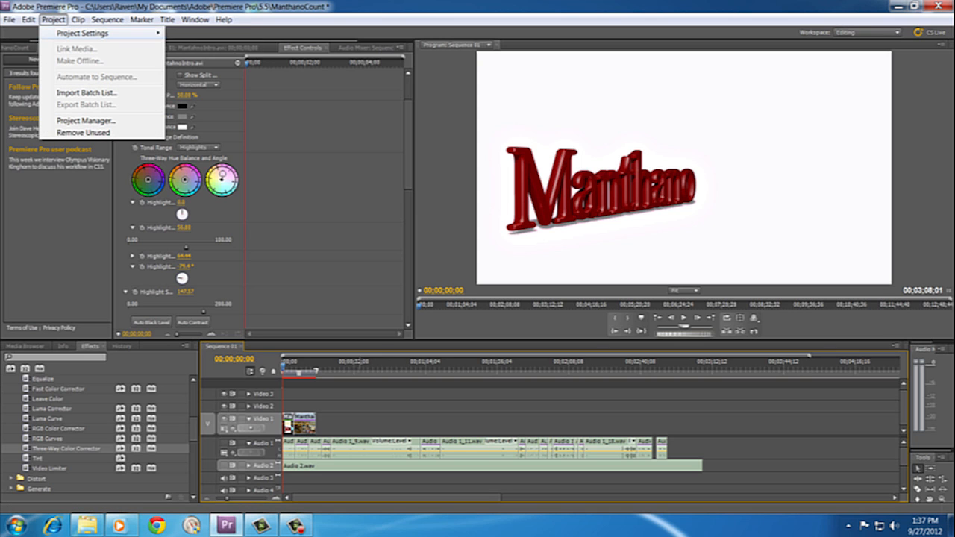
# Step: Confirm the Software Only renderer, then play the colour-corrected intro and stop it
pyautogui.click(81, 33)
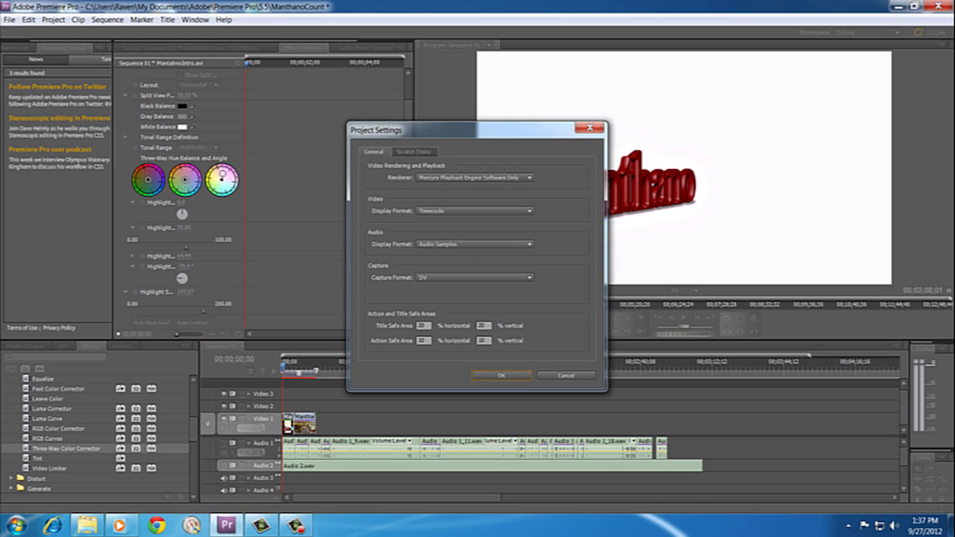
pyautogui.click(475, 178)
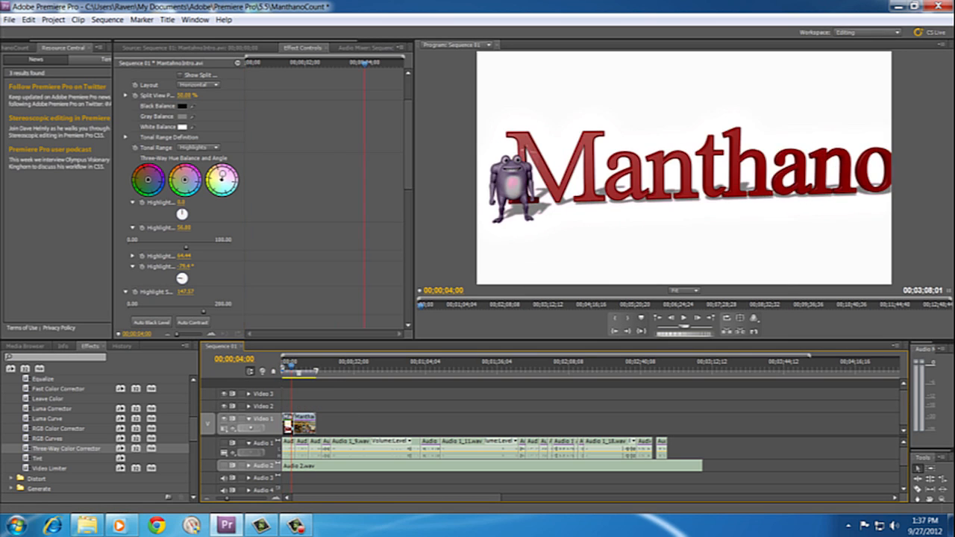
pyautogui.click(299, 360)
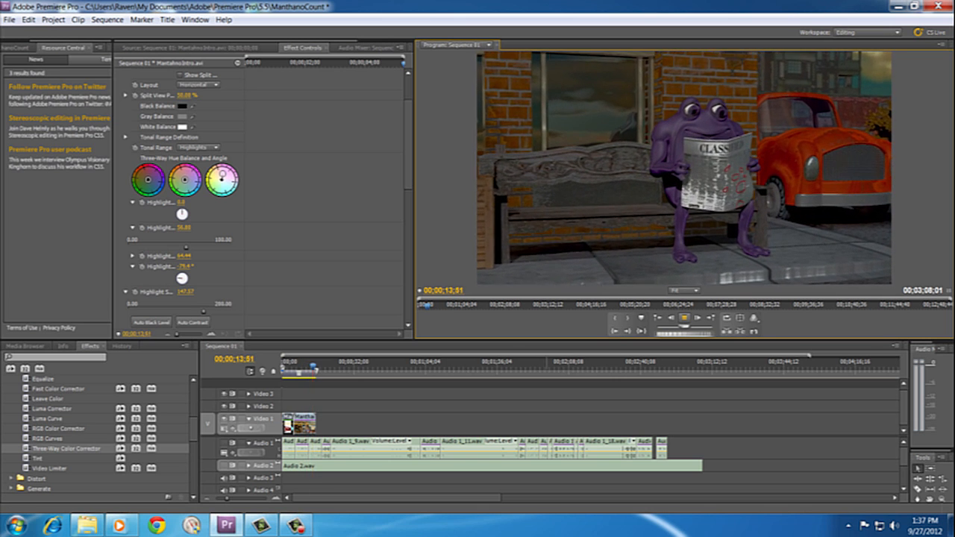
pyautogui.click(684, 319)
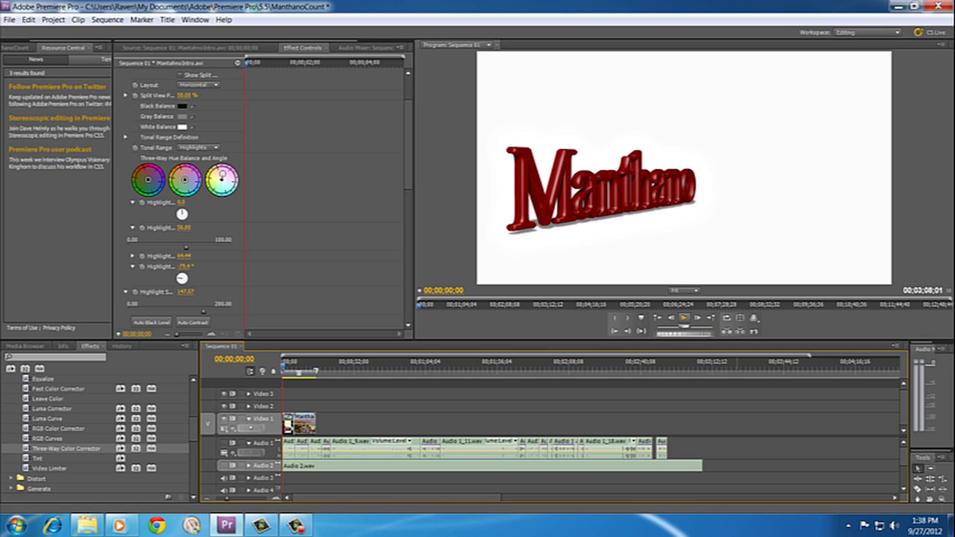
# Step: Switch the renderer to Mercury Playback Engine GPU Acceleration, then play and stop the intro
pyautogui.click(684, 319)
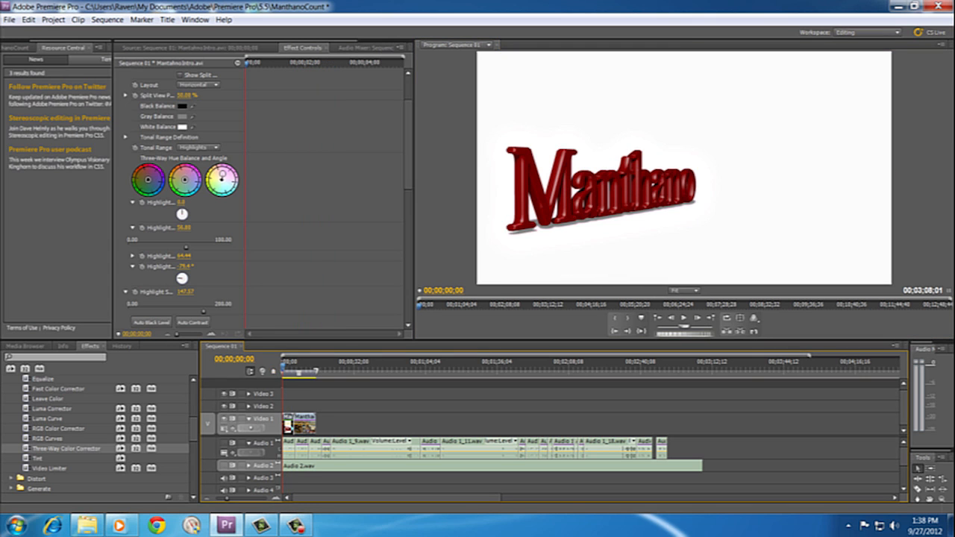
pyautogui.click(53, 19)
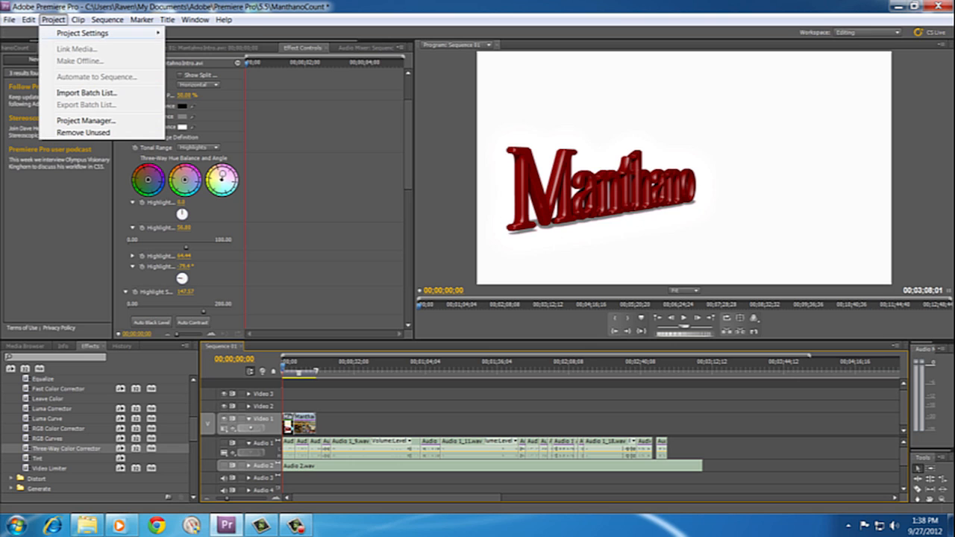
pyautogui.click(82, 33)
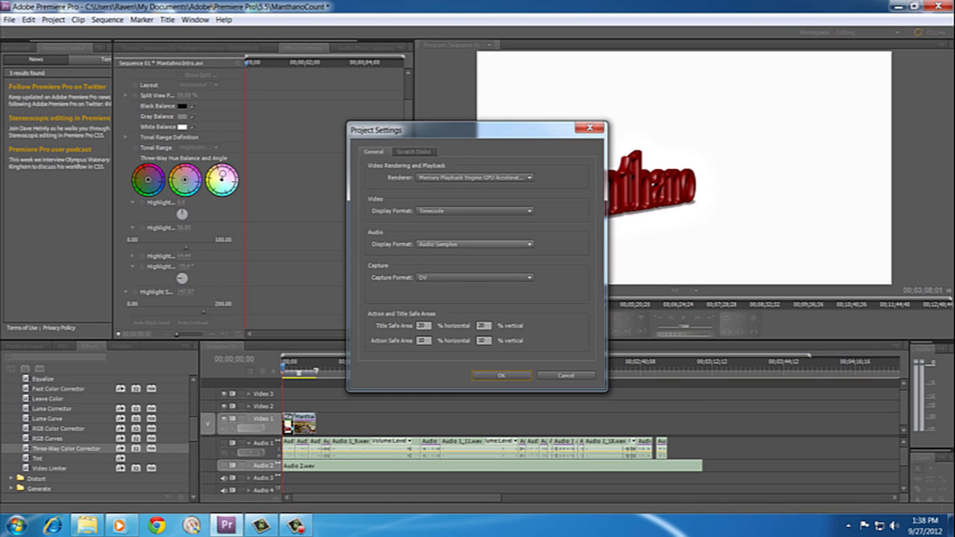
pyautogui.click(475, 178)
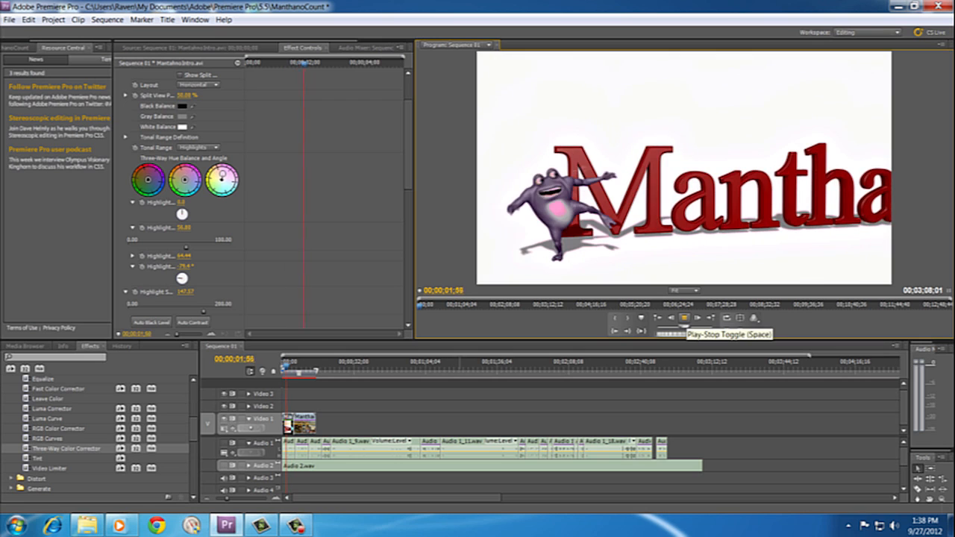
pyautogui.click(670, 318)
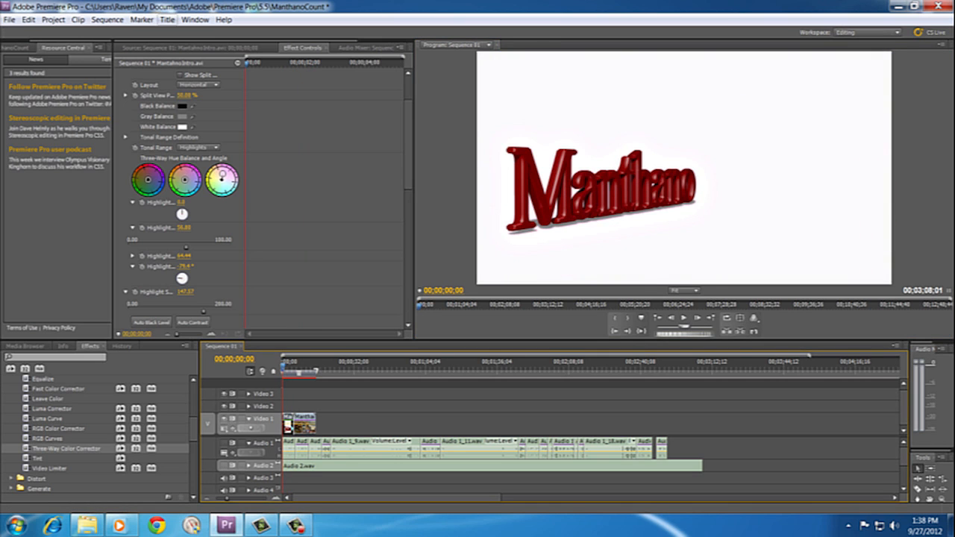
# Step: Render the sequence's entire work area via the Sequence menu, then bring up the Project menu
pyautogui.click(107, 19)
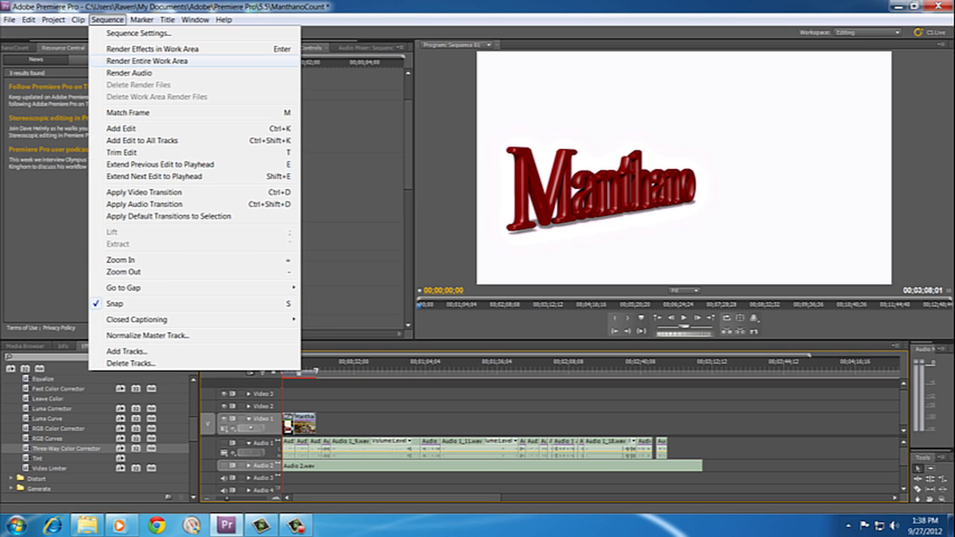
pyautogui.click(146, 60)
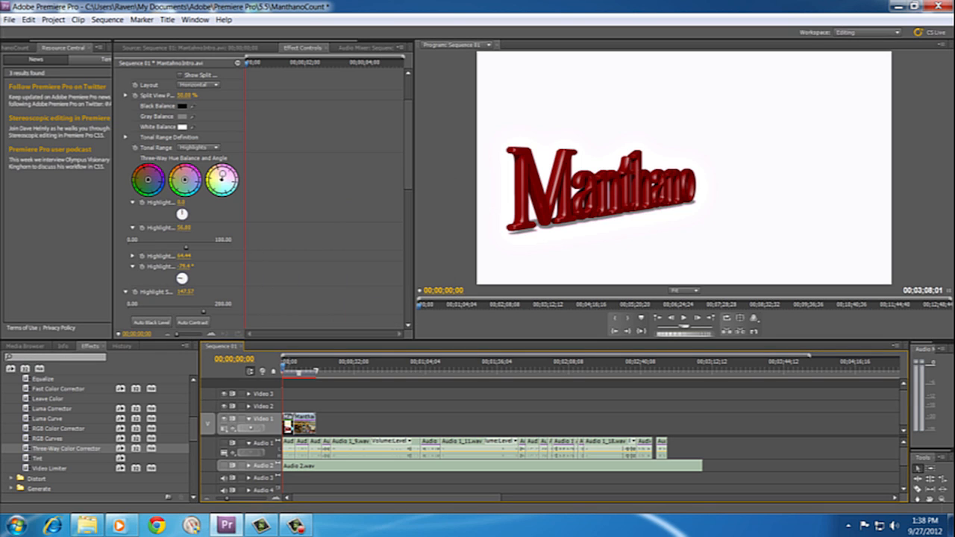
pyautogui.click(53, 19)
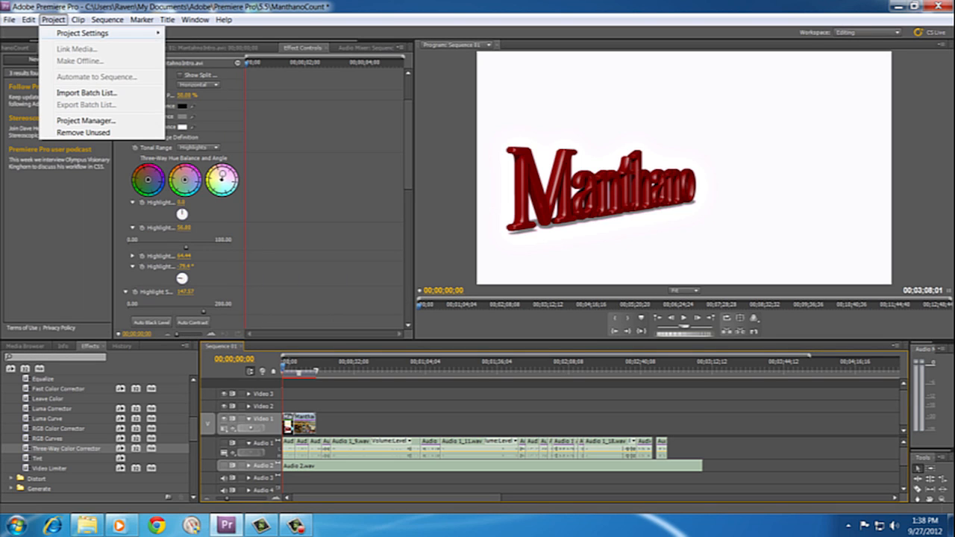
# Step: Set the renderer to GPU Acceleration, confirm, and choose Delete Previews in the warning
pyautogui.click(83, 32)
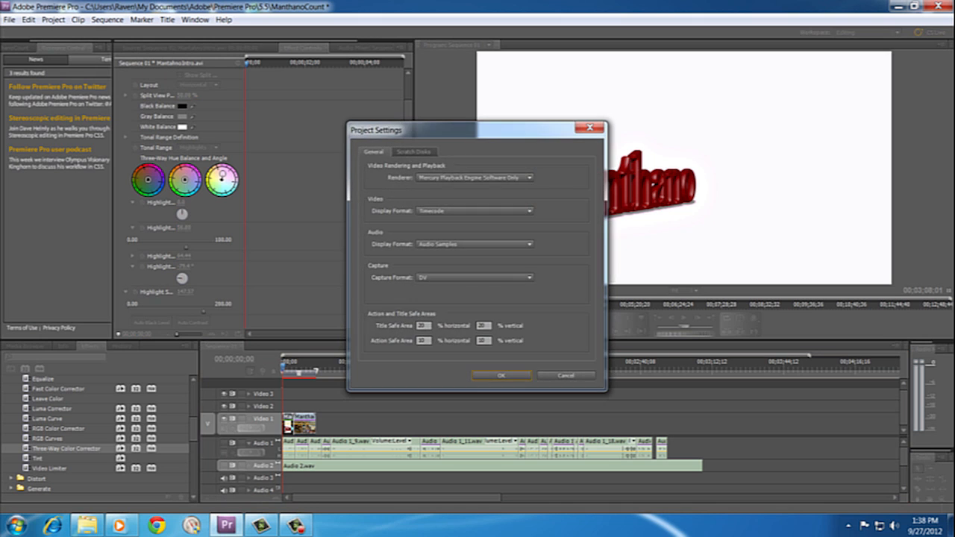
pyautogui.click(476, 178)
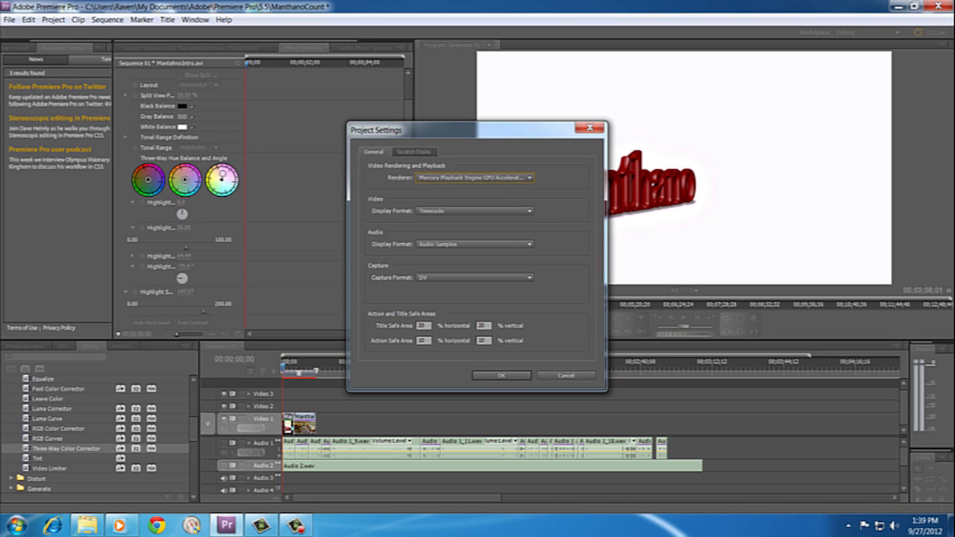
pyautogui.click(501, 375)
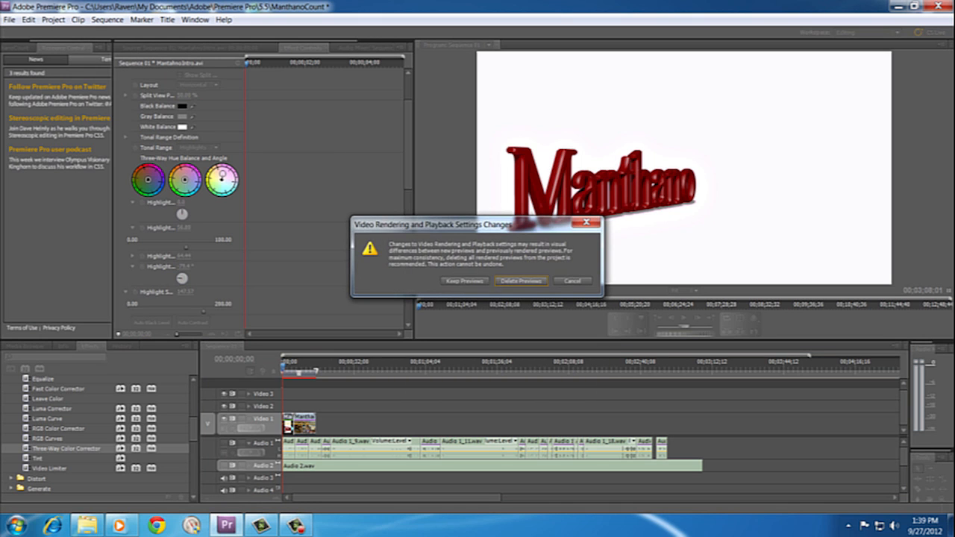
pyautogui.click(520, 281)
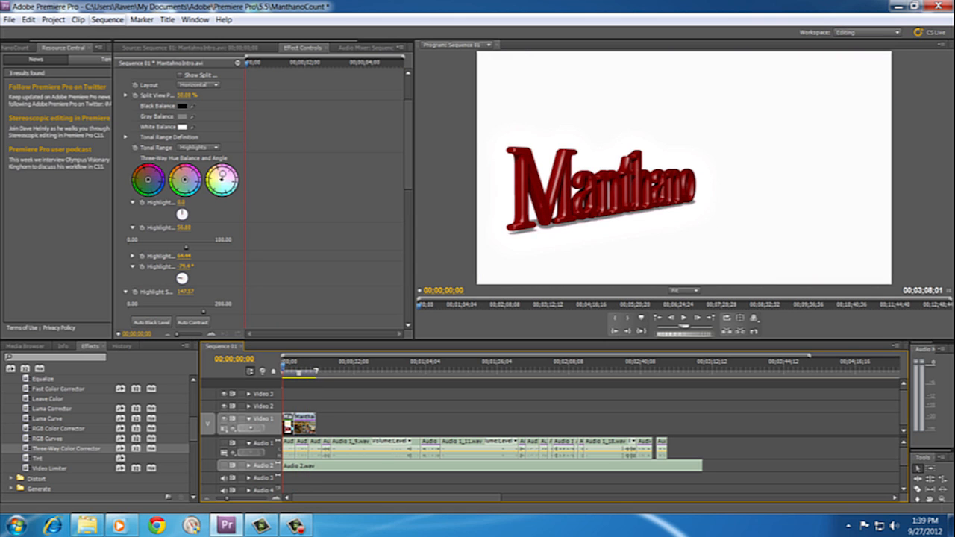
# Step: Render the entire work area again and play the rendered intro under GPU acceleration
pyautogui.click(107, 19)
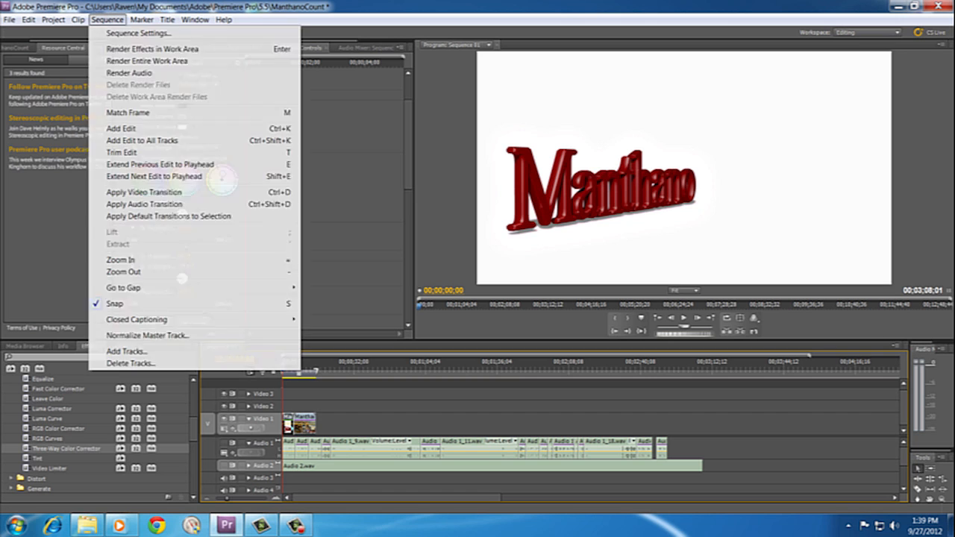
pyautogui.click(146, 60)
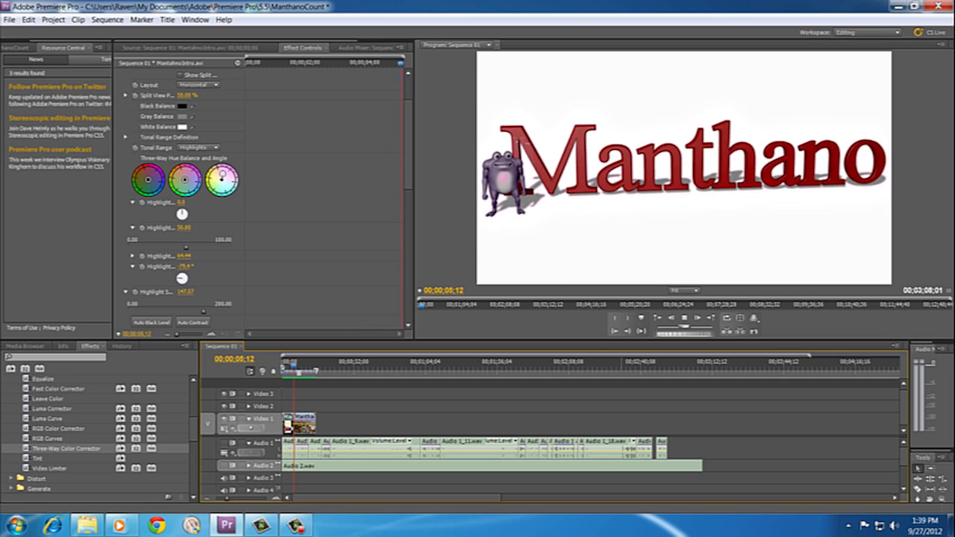
pyautogui.click(684, 318)
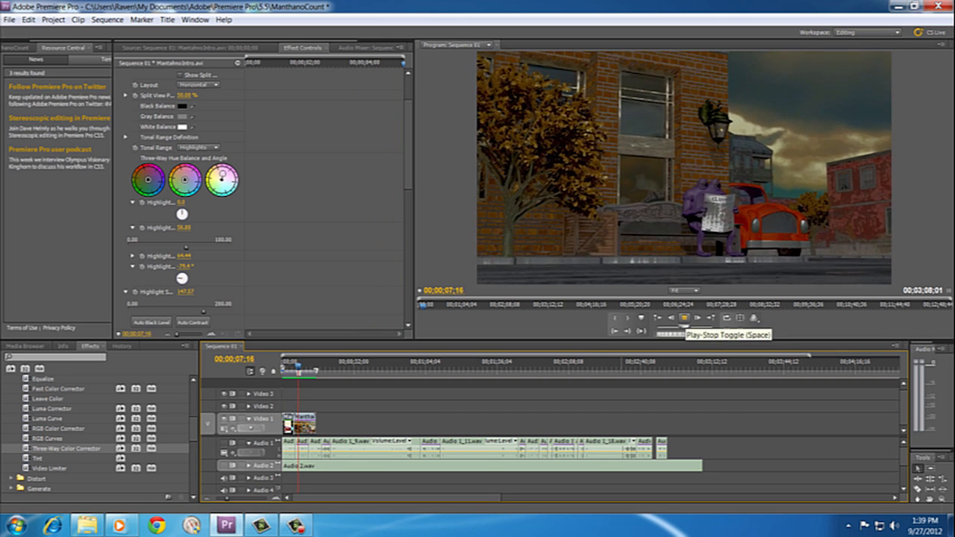